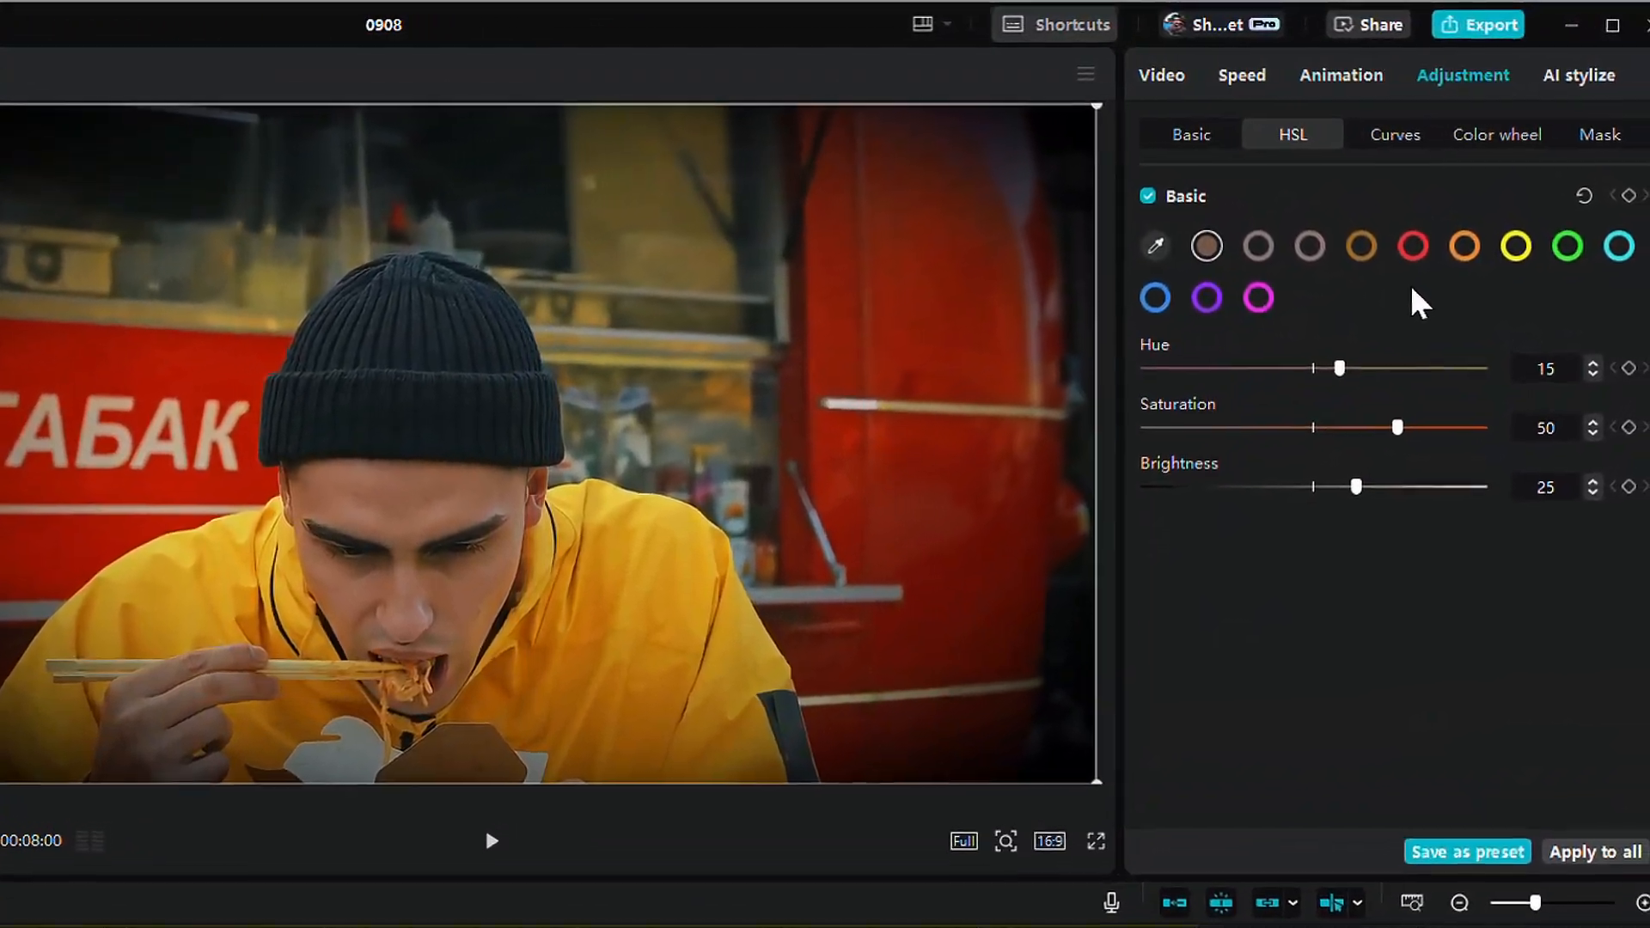
# Step: Import the 'Pixpal 2nd Video Content' clip from D:\Others into the editor
pyautogui.click(1567, 249)
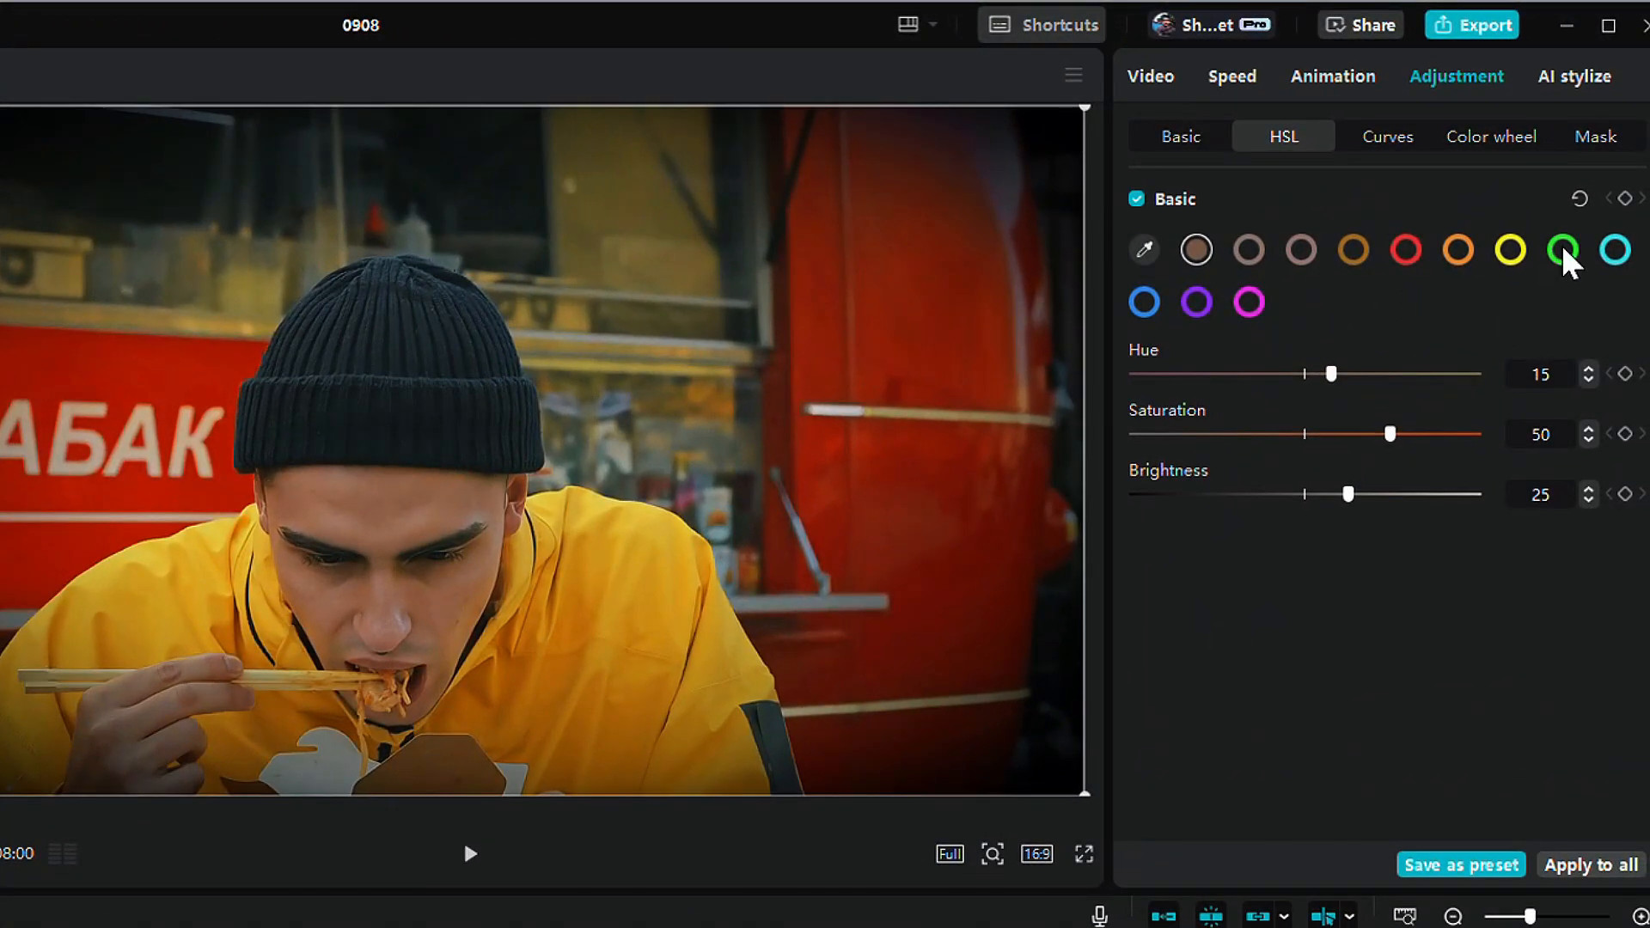
pyautogui.click(1562, 250)
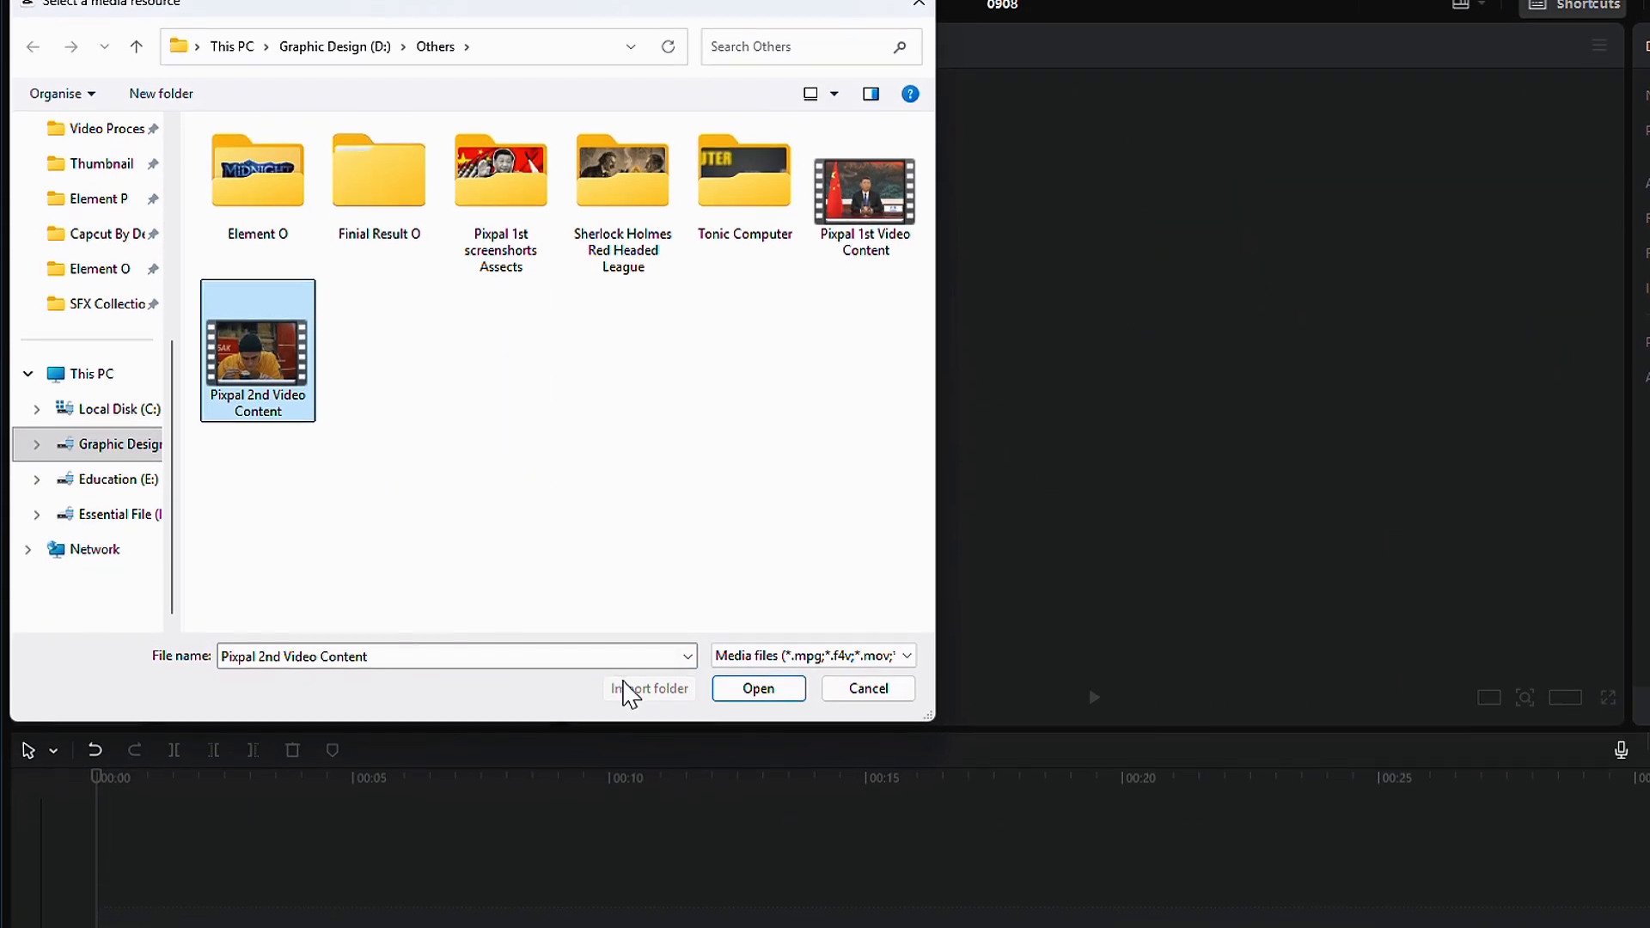
pyautogui.click(758, 689)
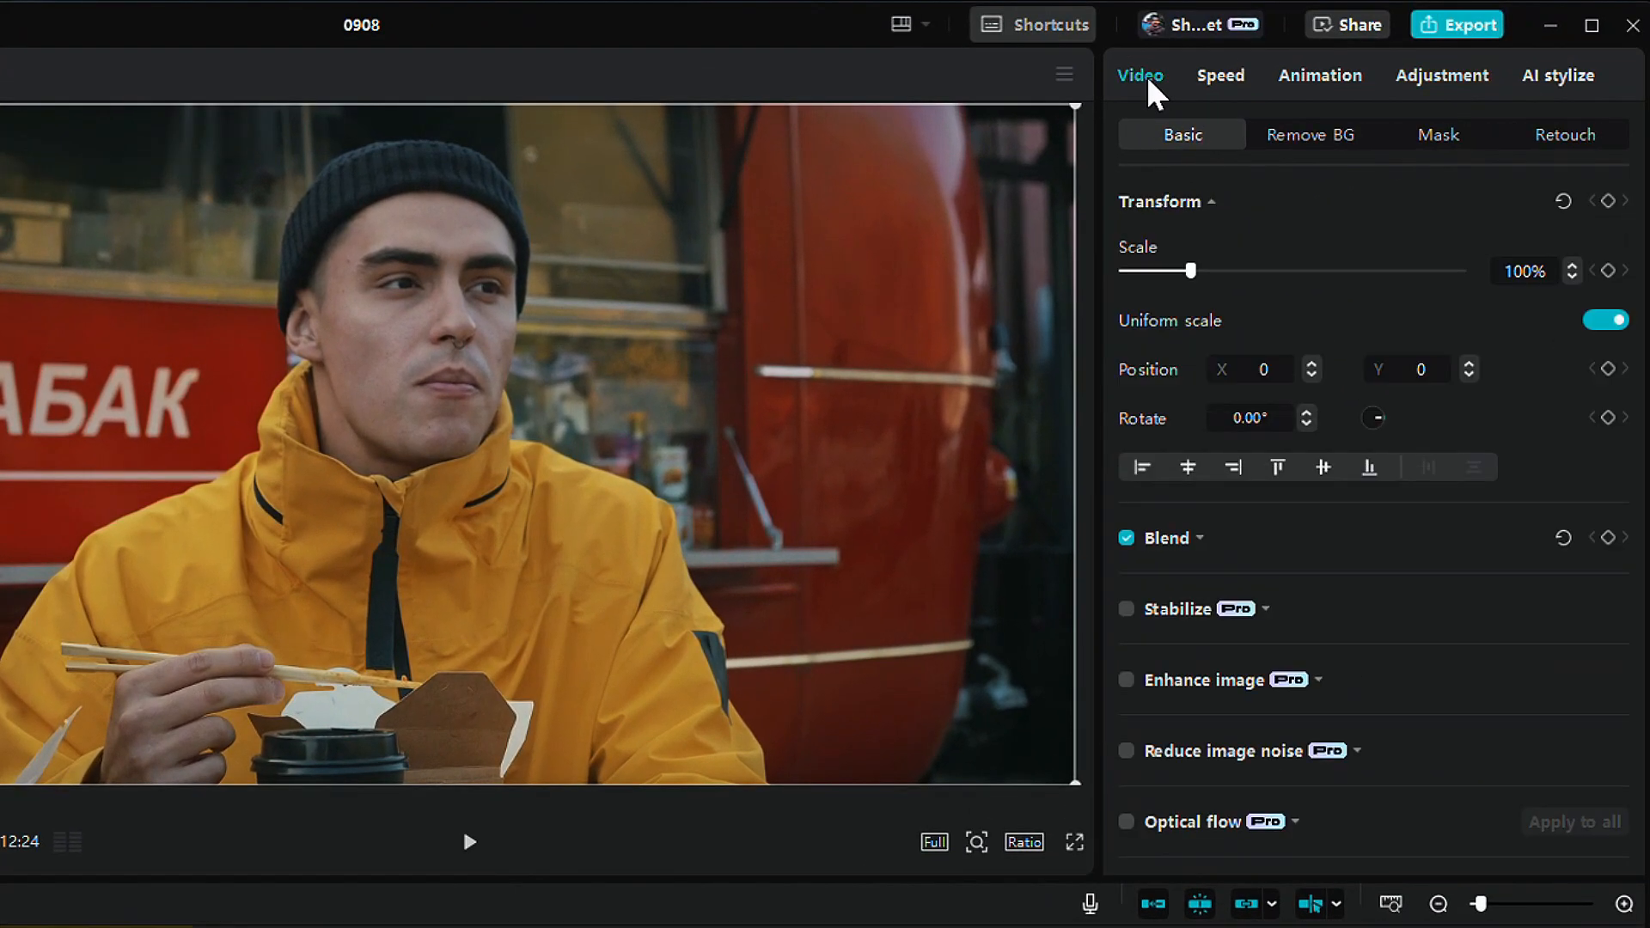
# Step: Show the Adjustment panel's HSL per-colour hue, saturation and brightness controls
pyautogui.click(1445, 74)
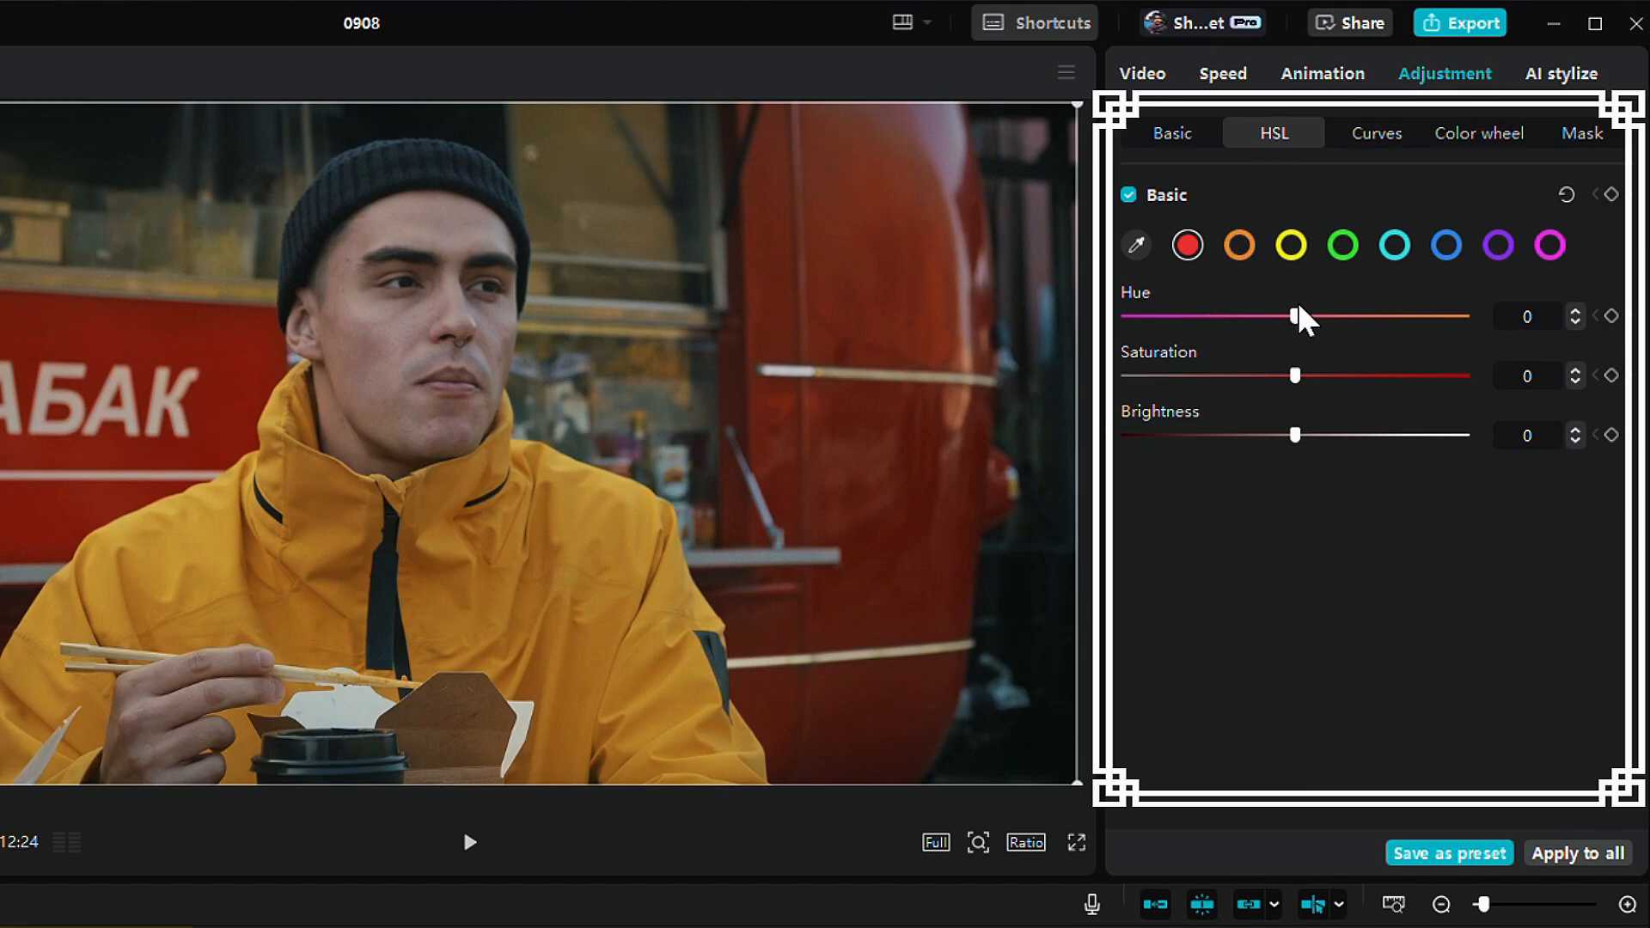
pyautogui.moveTo(1303, 322)
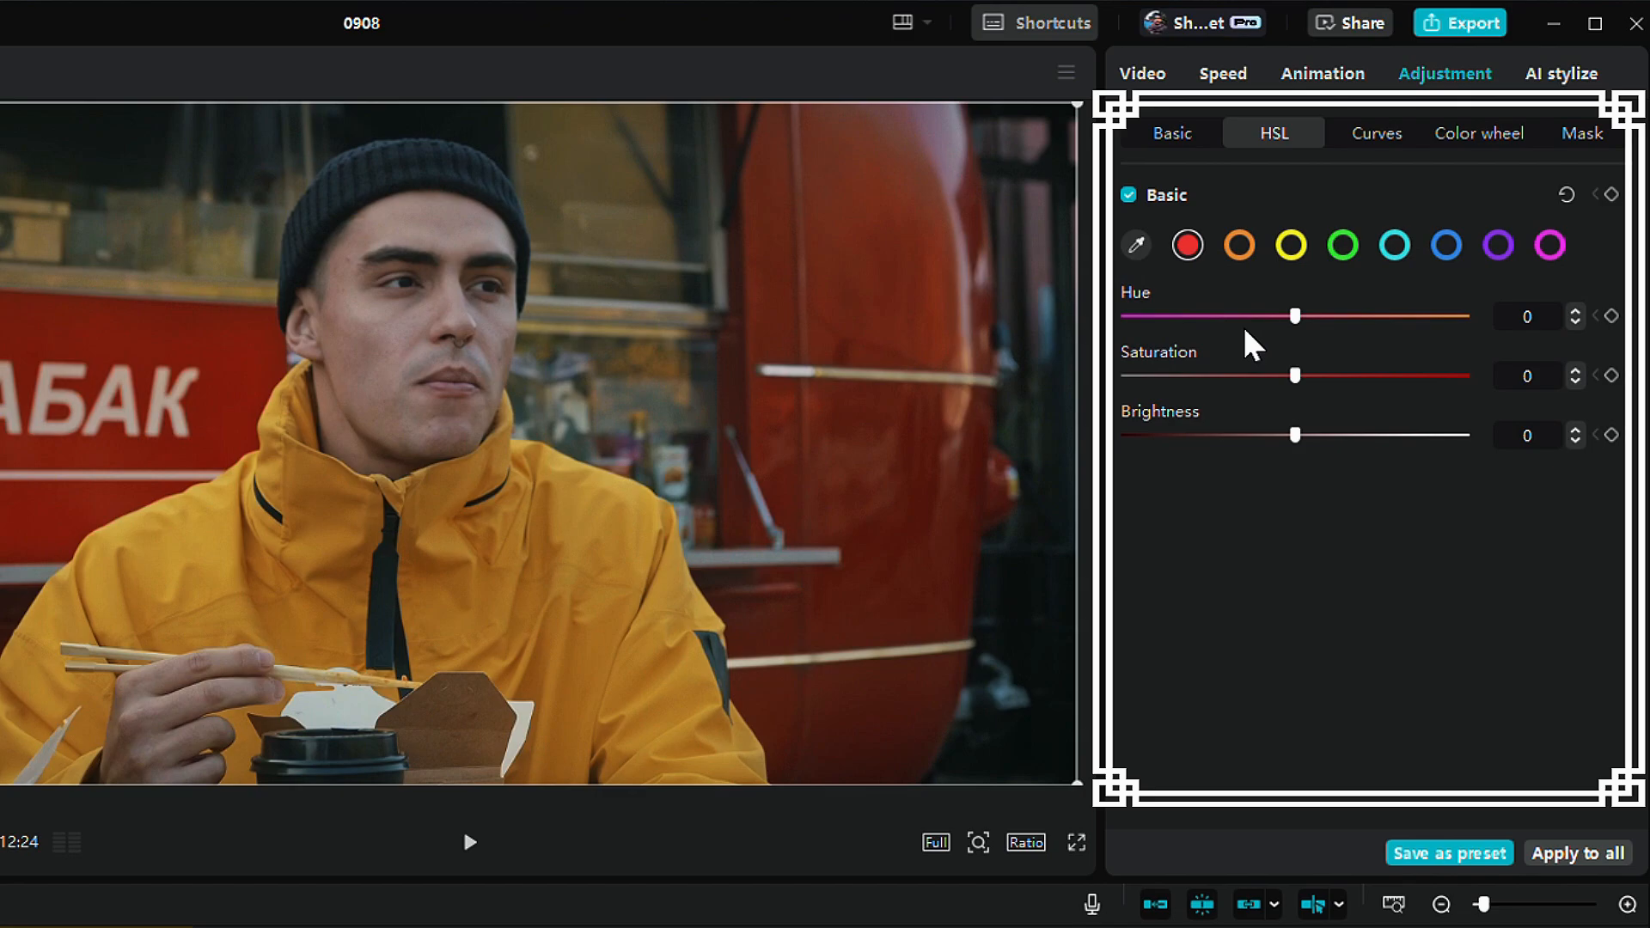
pyautogui.moveTo(1297, 402)
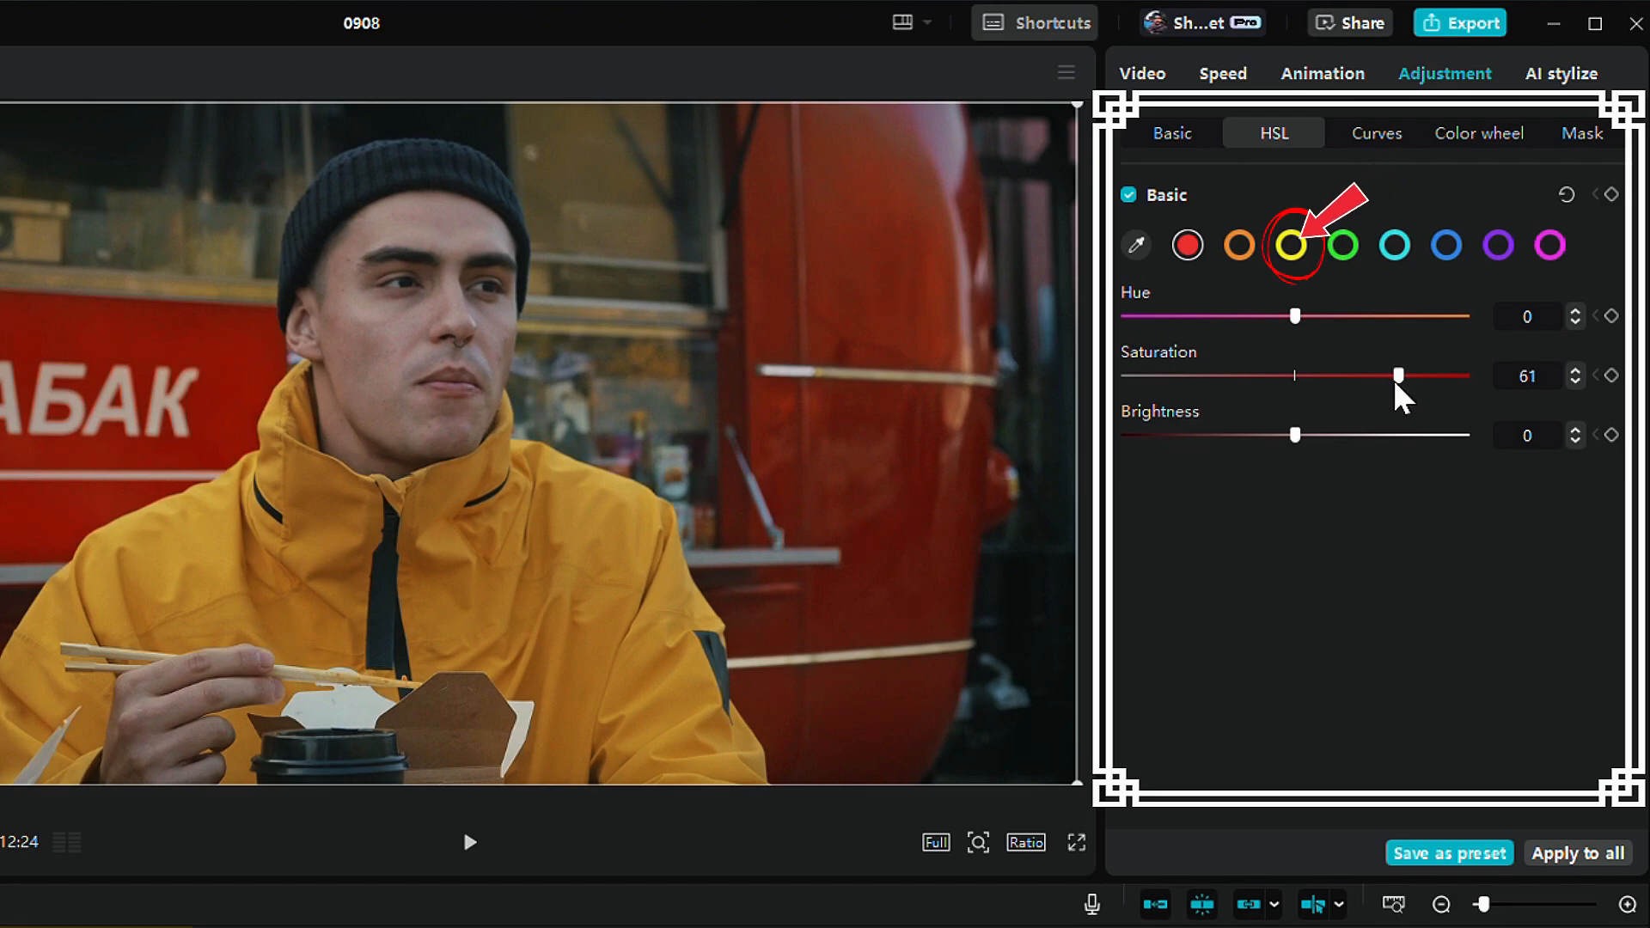
# Step: Tune the red swatch's saturation so reds sit at hue 15, saturation 60, brightness 25
pyautogui.click(1553, 249)
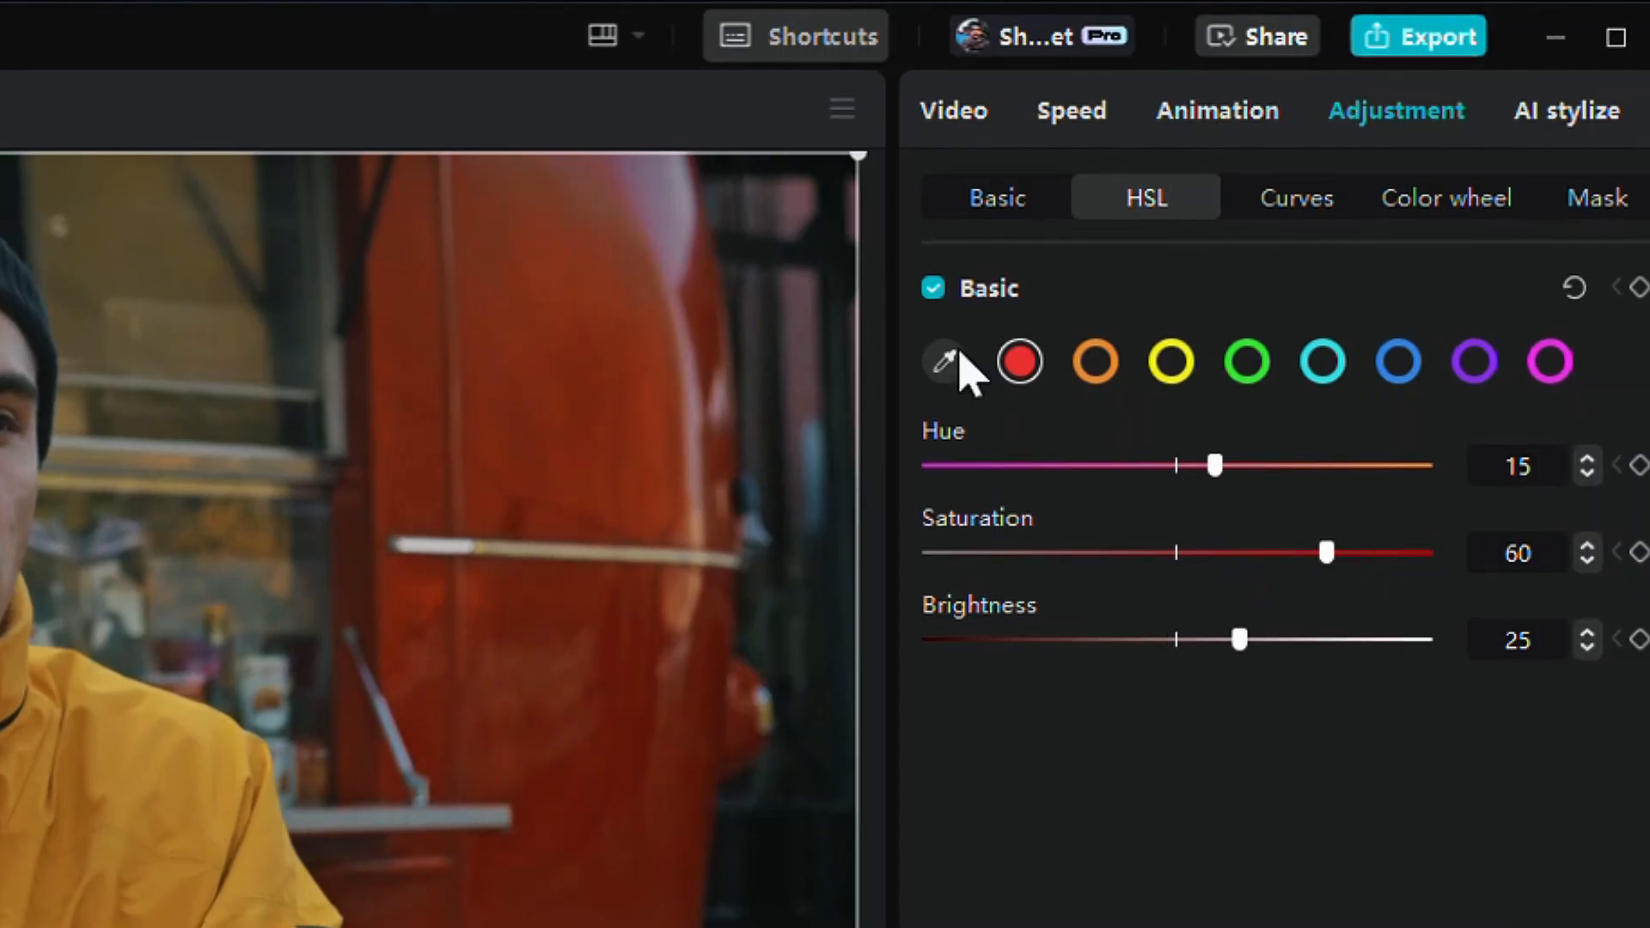
# Step: Sample an amber tuned to hue 15, saturation 50, brightness 25, then sample a second colour
pyautogui.click(941, 361)
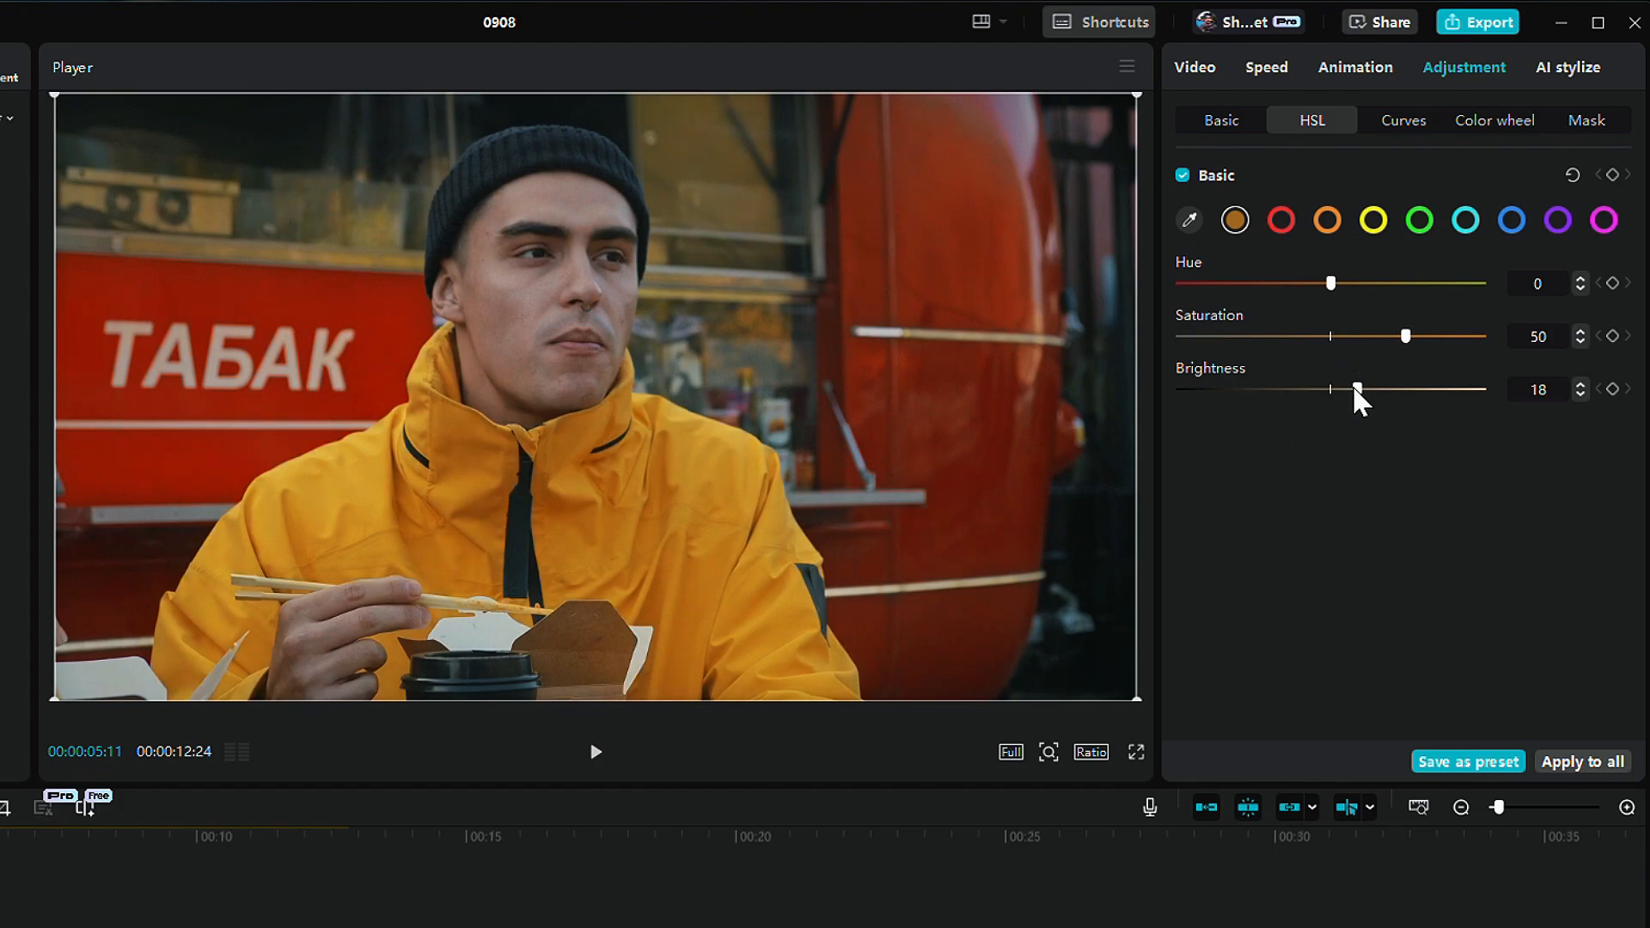
pyautogui.click(1580, 278)
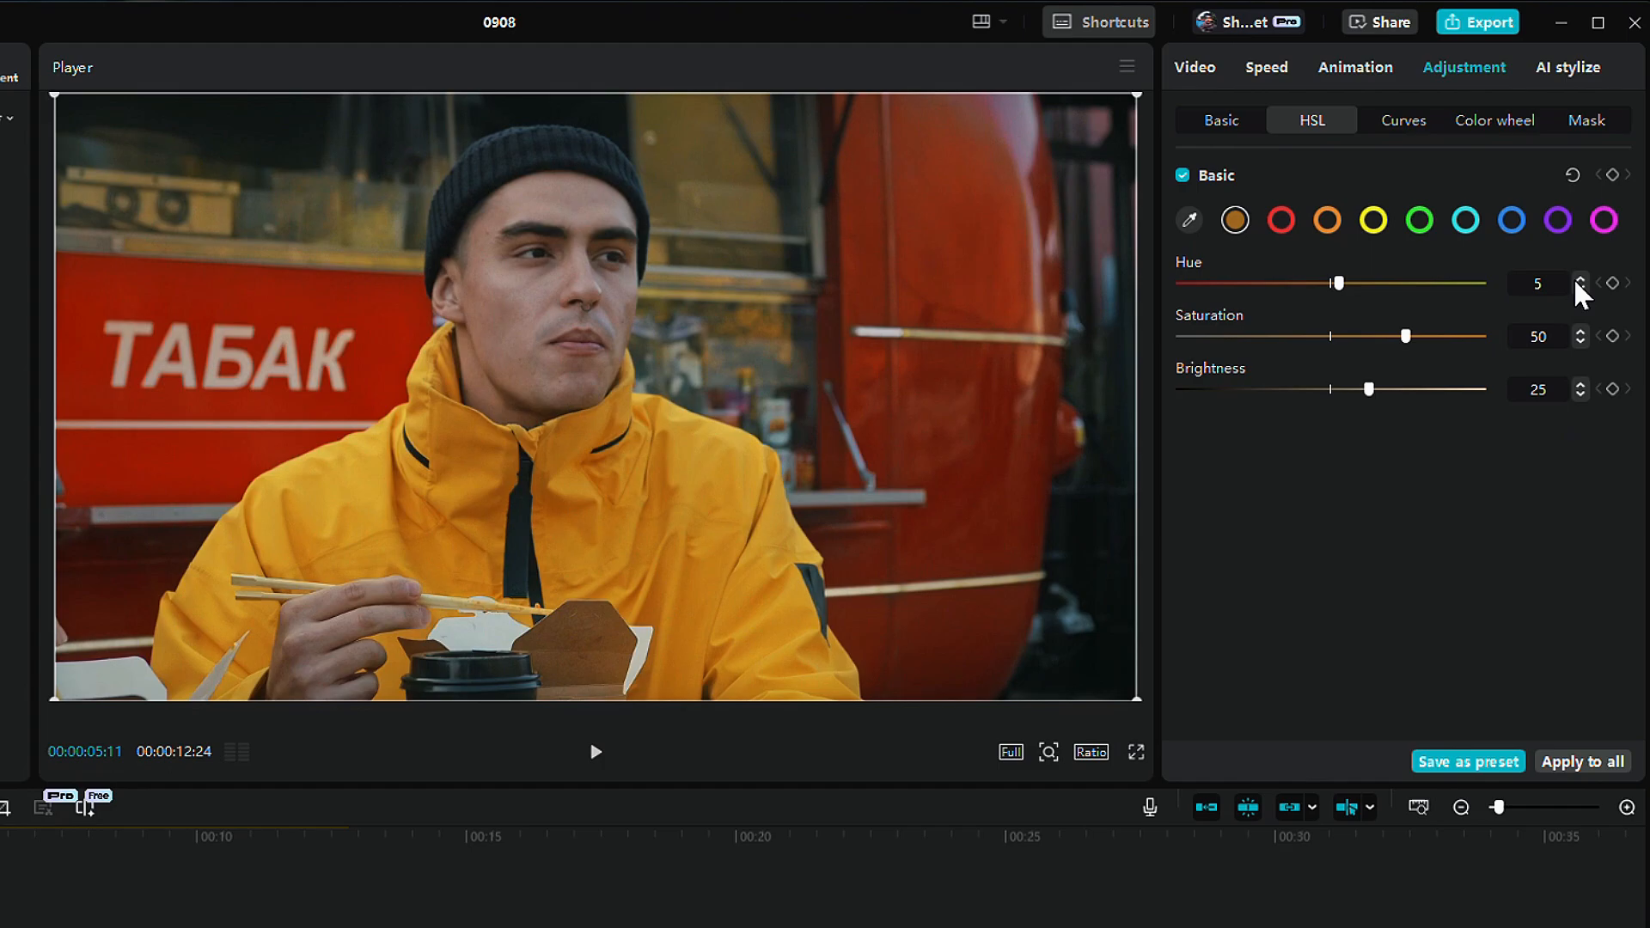
pyautogui.click(1581, 278)
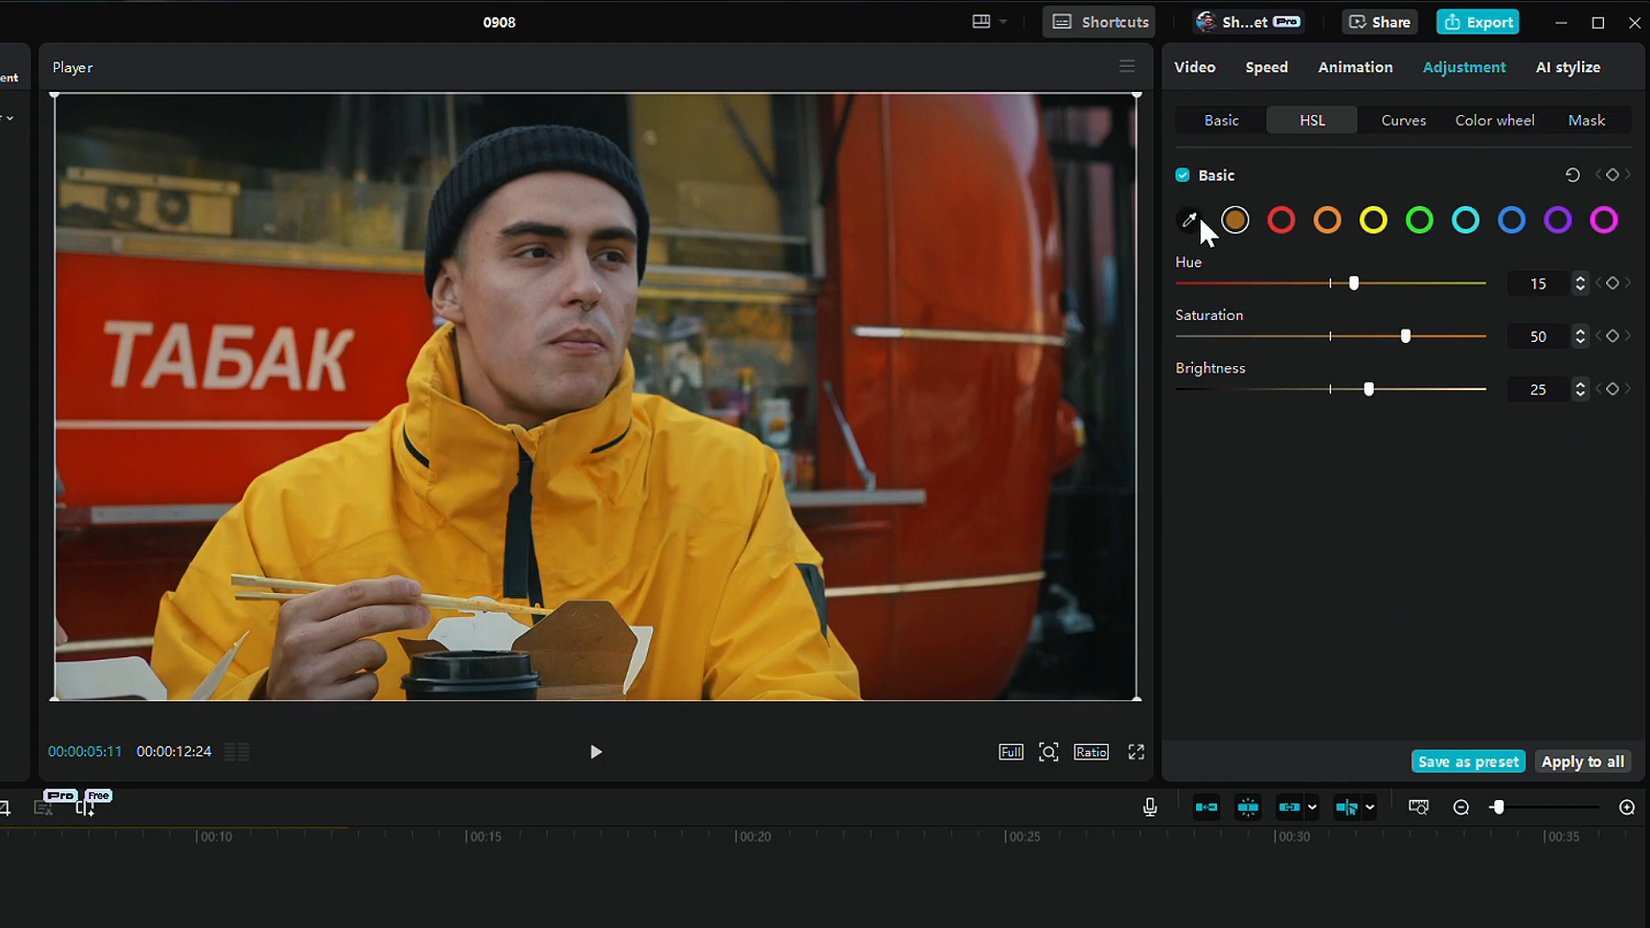
pyautogui.click(1190, 220)
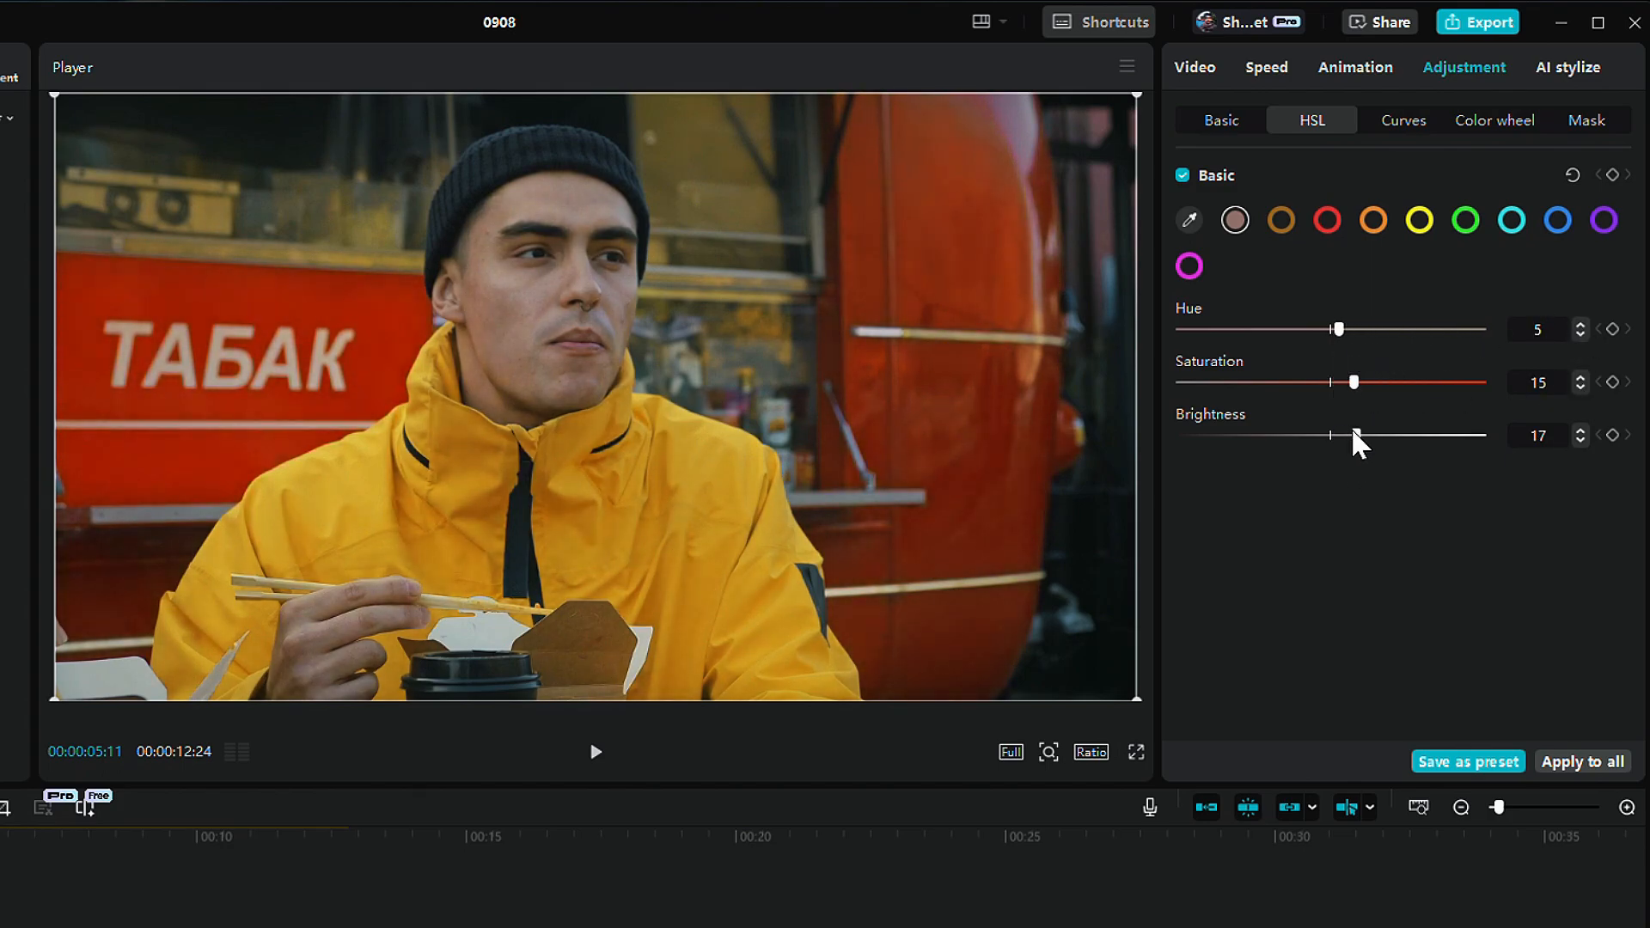
# Step: Set the sampled colour's brightness and raise a later tone's saturation to 5
pyautogui.click(1190, 220)
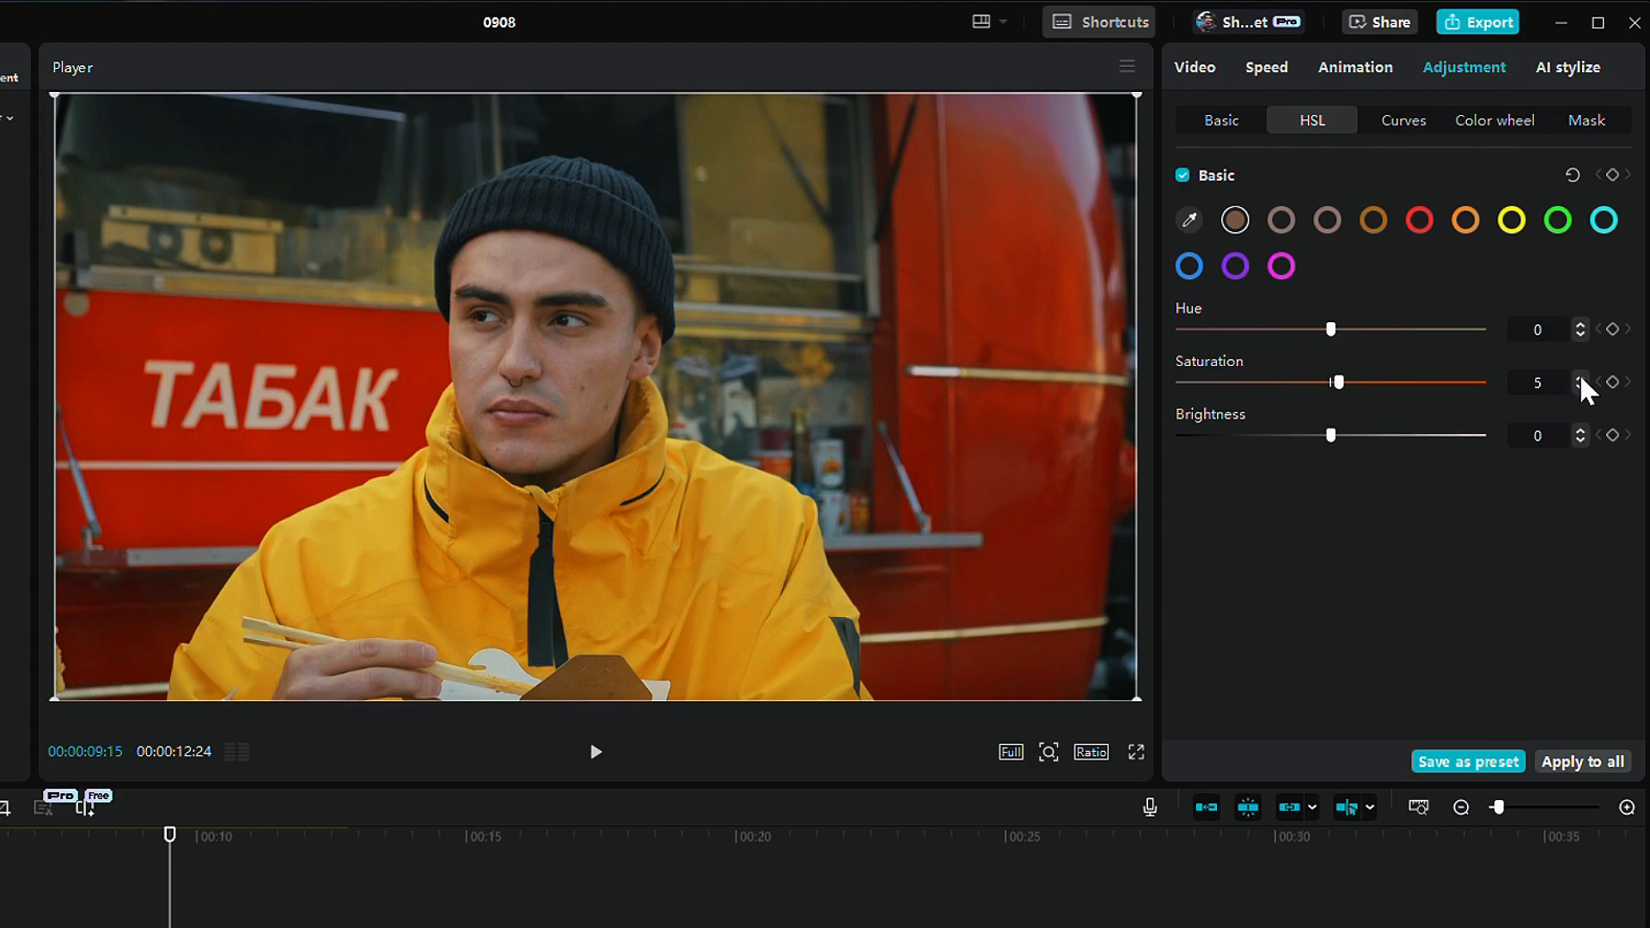
pyautogui.click(554, 76)
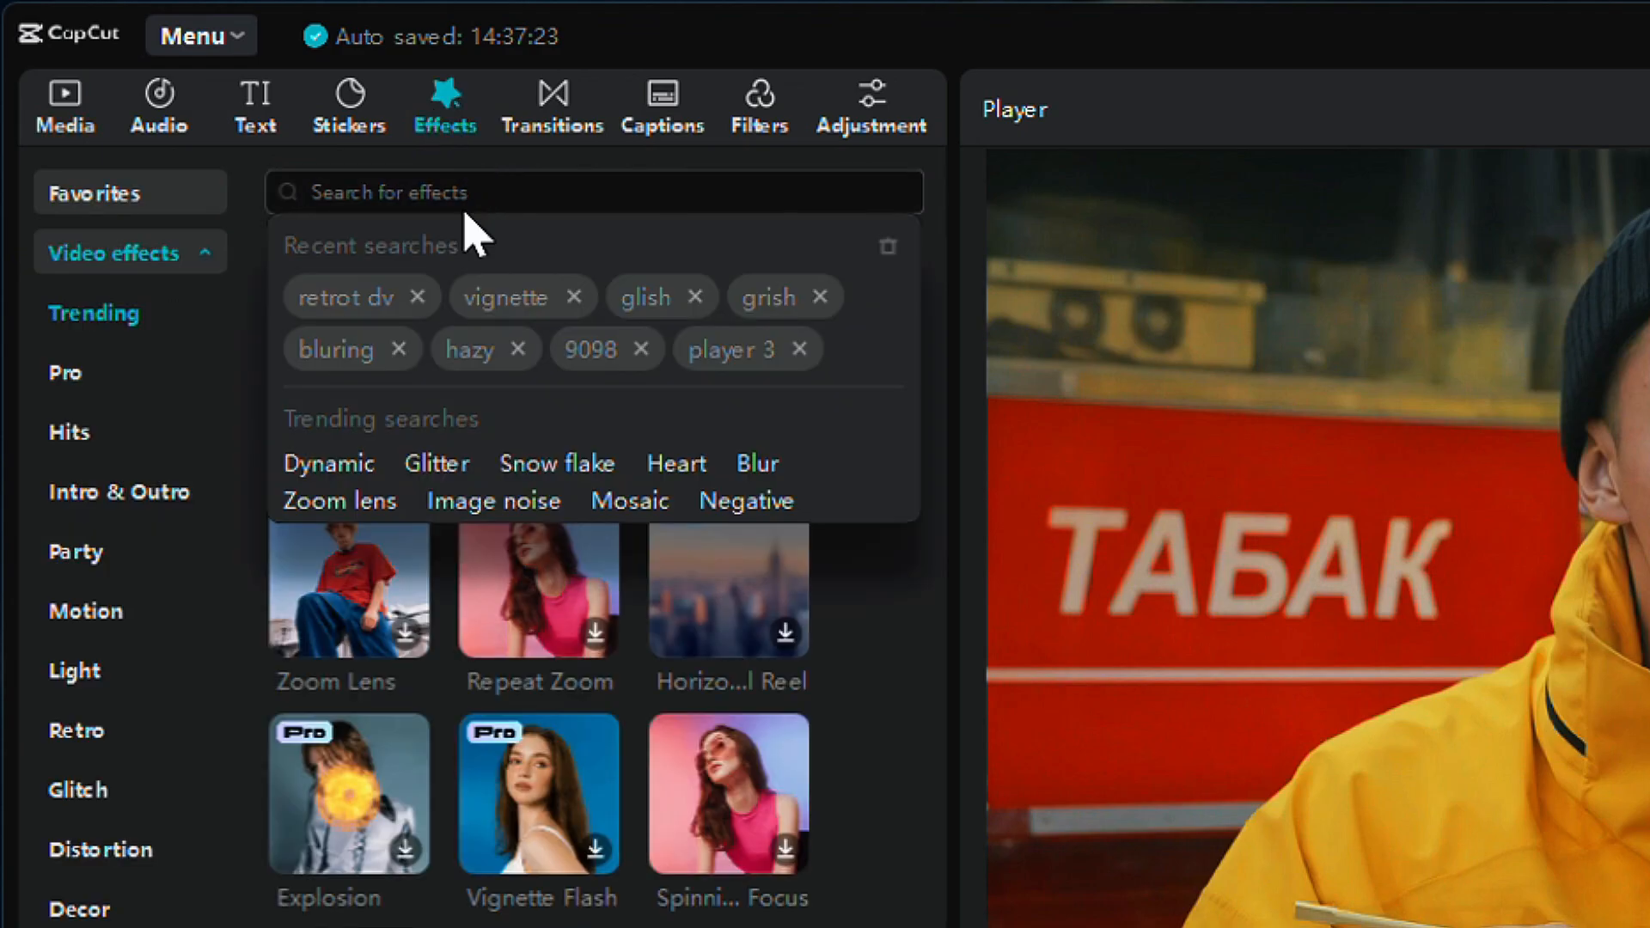
# Step: Search video effects for 'vignette' to list Vignette and Heart Vignette
pyautogui.click(505, 296)
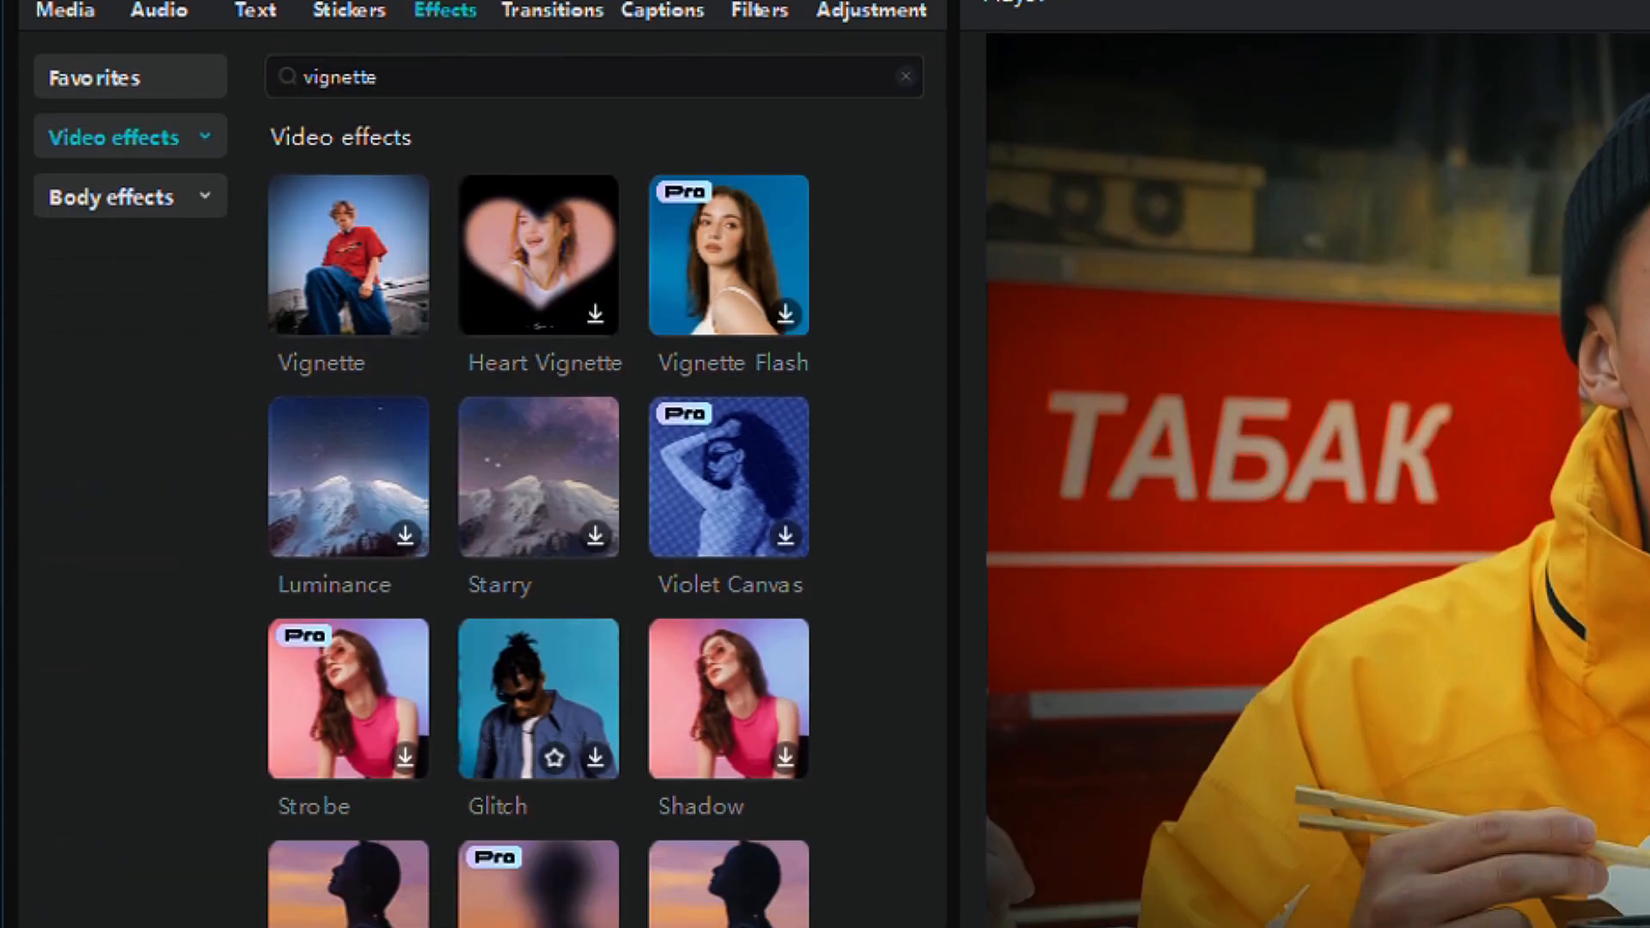